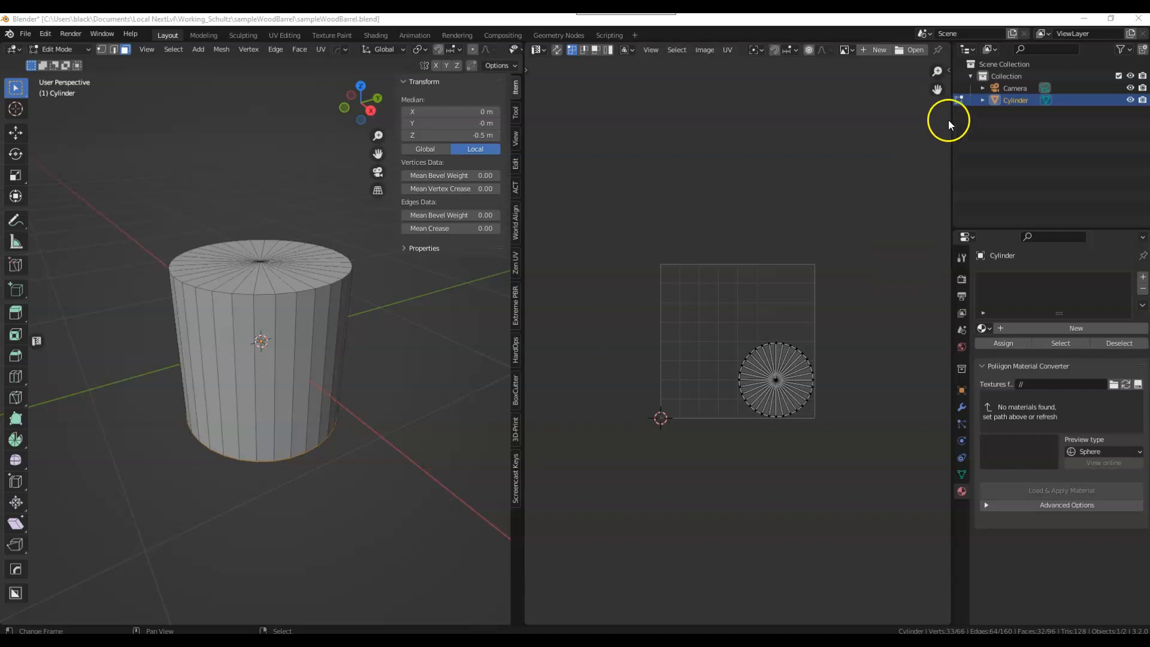
- Return to Object Mode and turn the right editor into the Shader Editor
{"action": "key", "text": "Tab"}
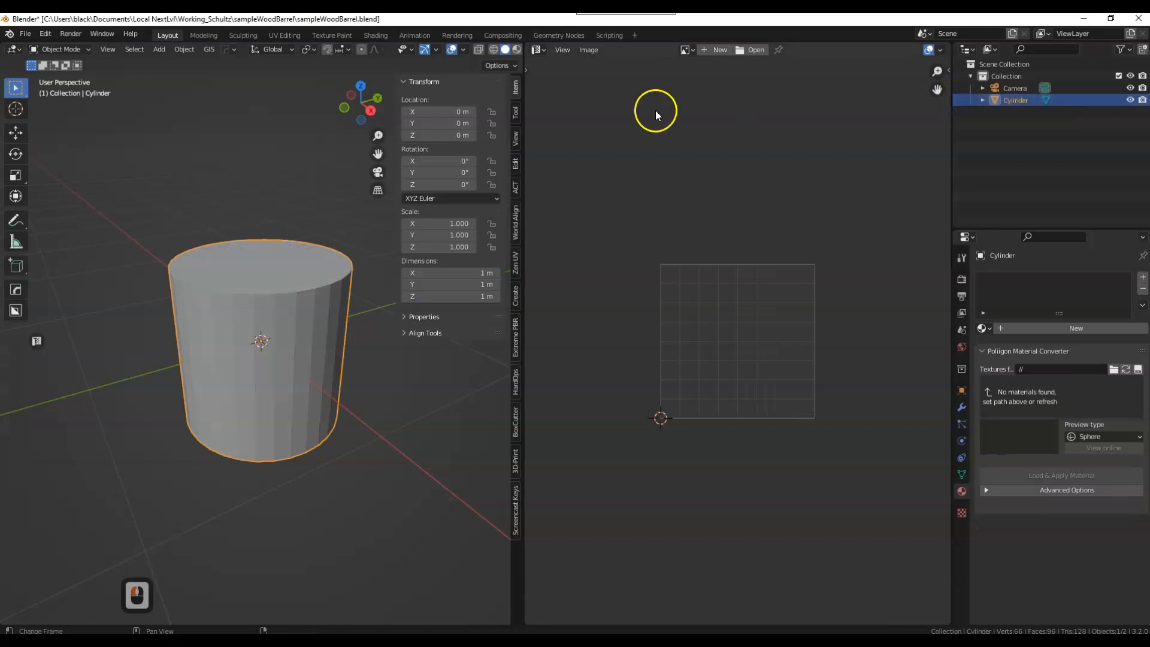
{"action": "left_click", "coordinate": [538, 49]}
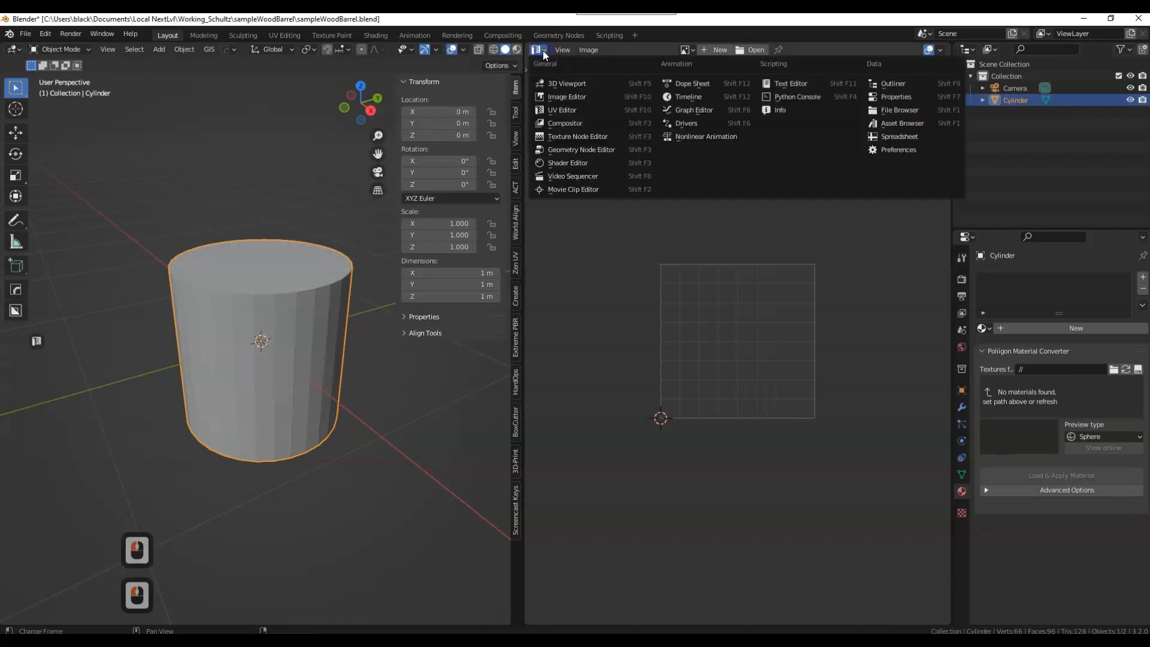
{"action": "left_click", "coordinate": [568, 163]}
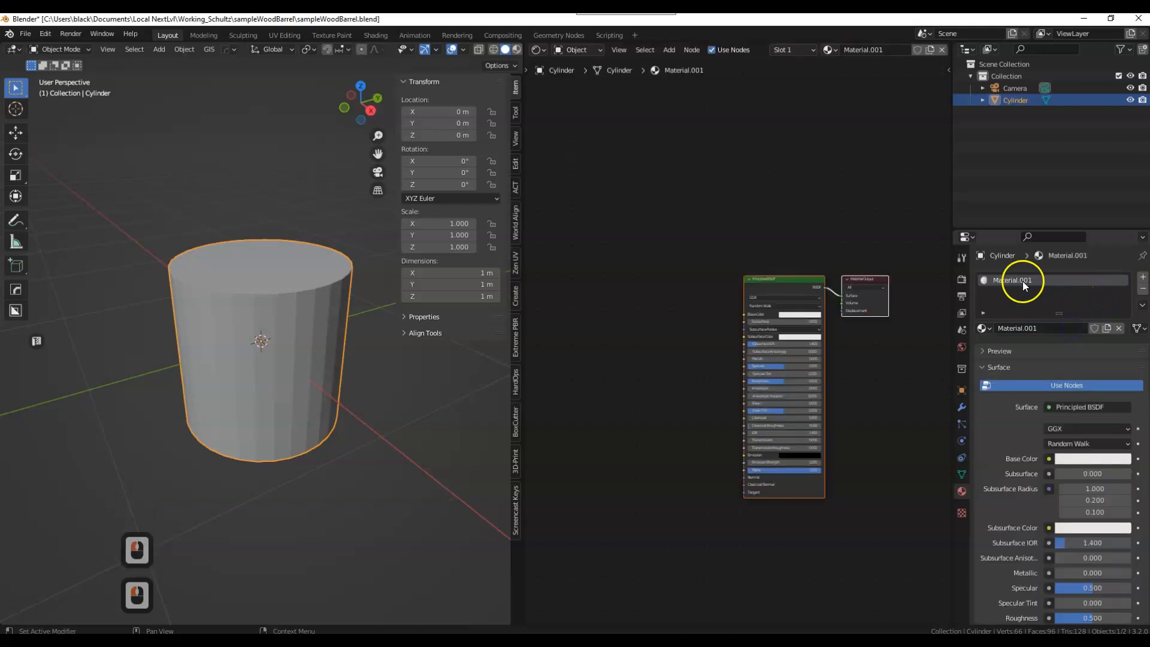
- Rename the cylinder's material to sampleWoodBarrel_mat
{"action": "double_click", "coordinate": [1012, 280]}
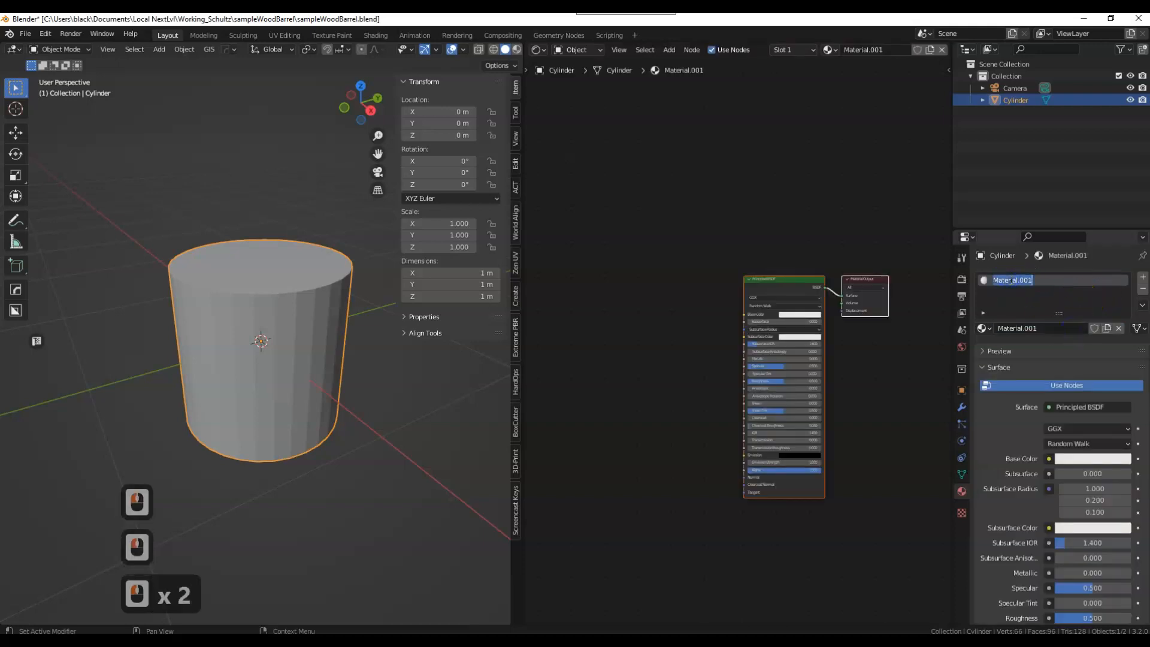
{"action": "type", "text": "sampleWoodBarrel_mat"}
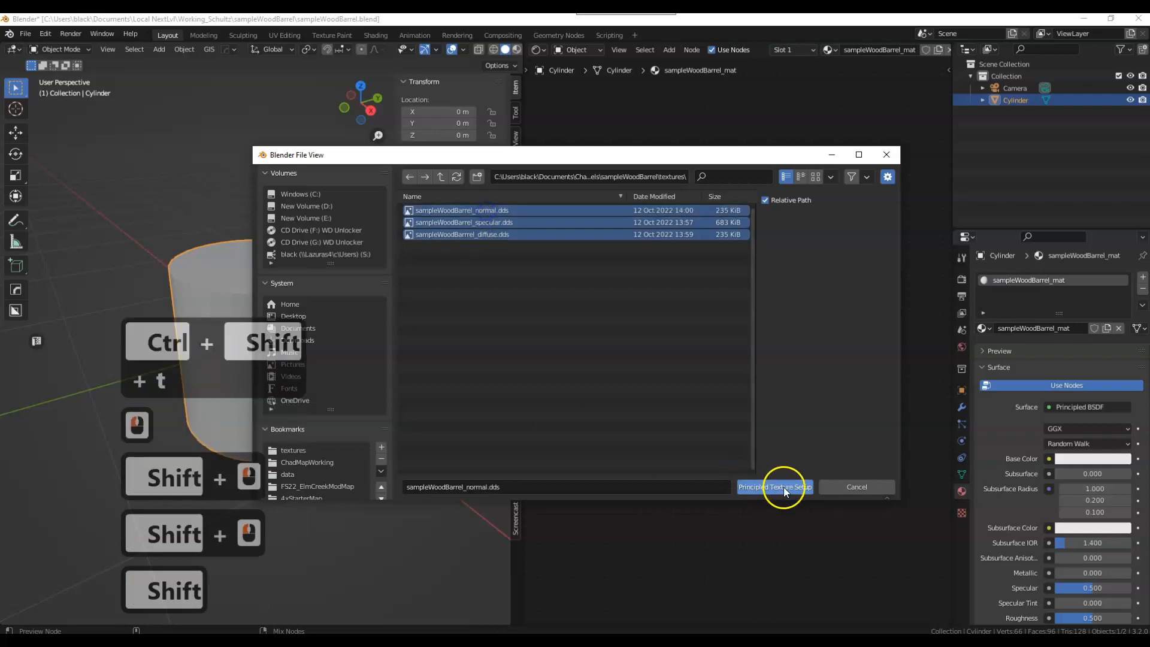
- Generate the diffuse, specular and normal texture nodes, and add a Separate RGB node
{"action": "left_click", "coordinate": [775, 487]}
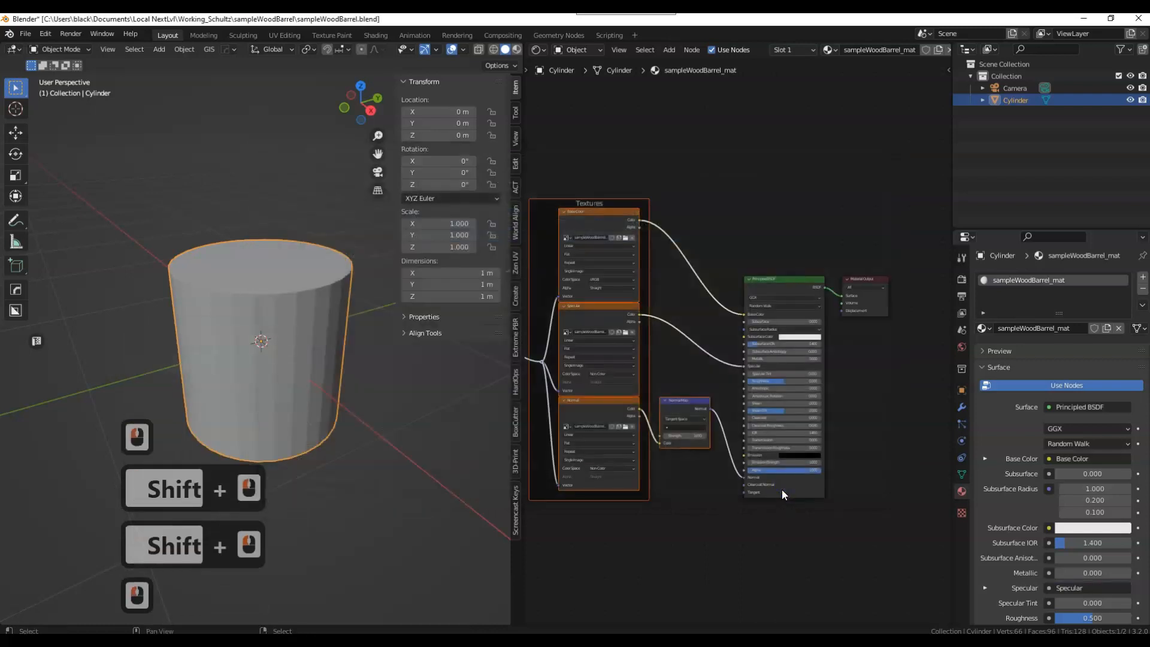
{"action": "left_click", "coordinate": [668, 50]}
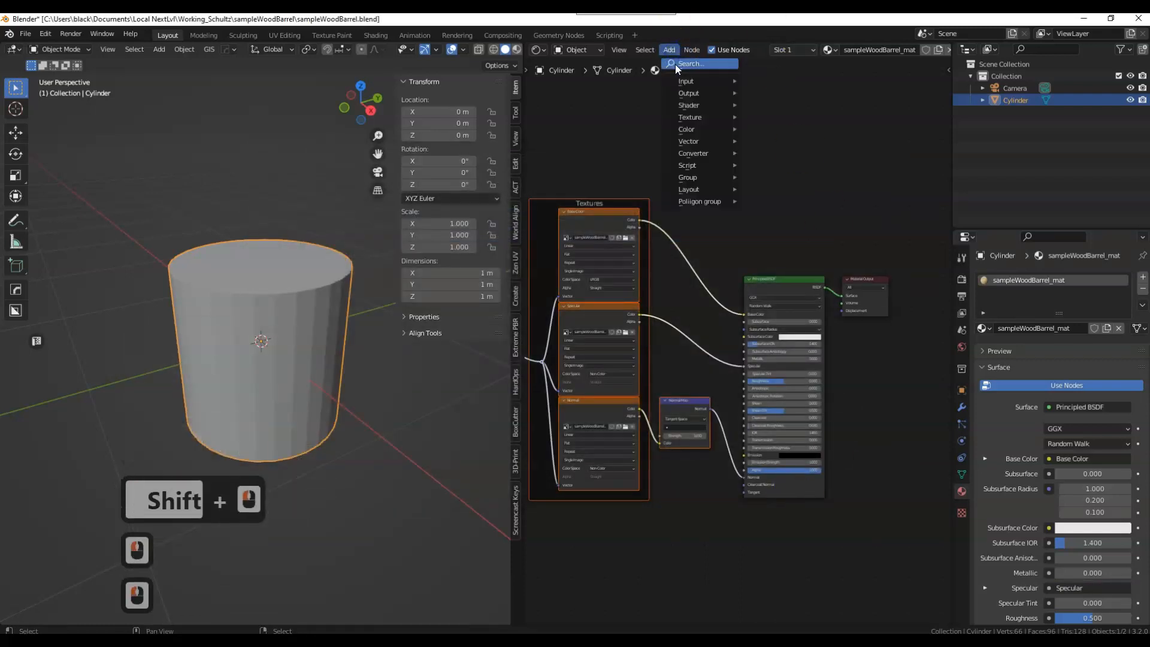
{"action": "left_click", "coordinate": [701, 64]}
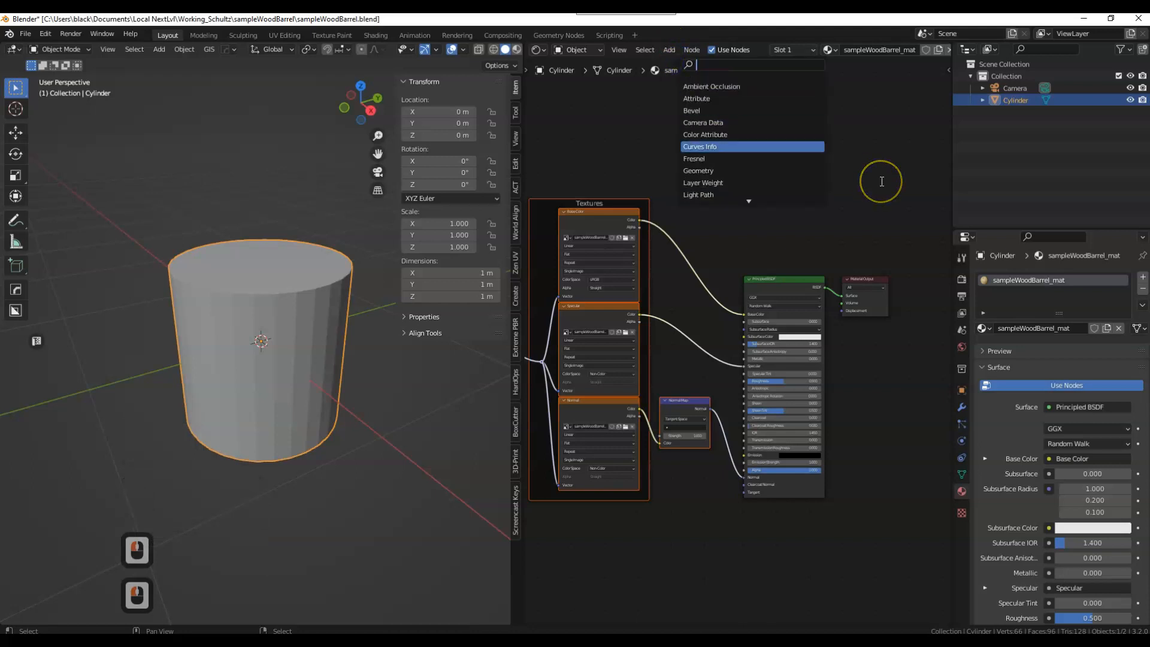
{"action": "type", "text": "sep"}
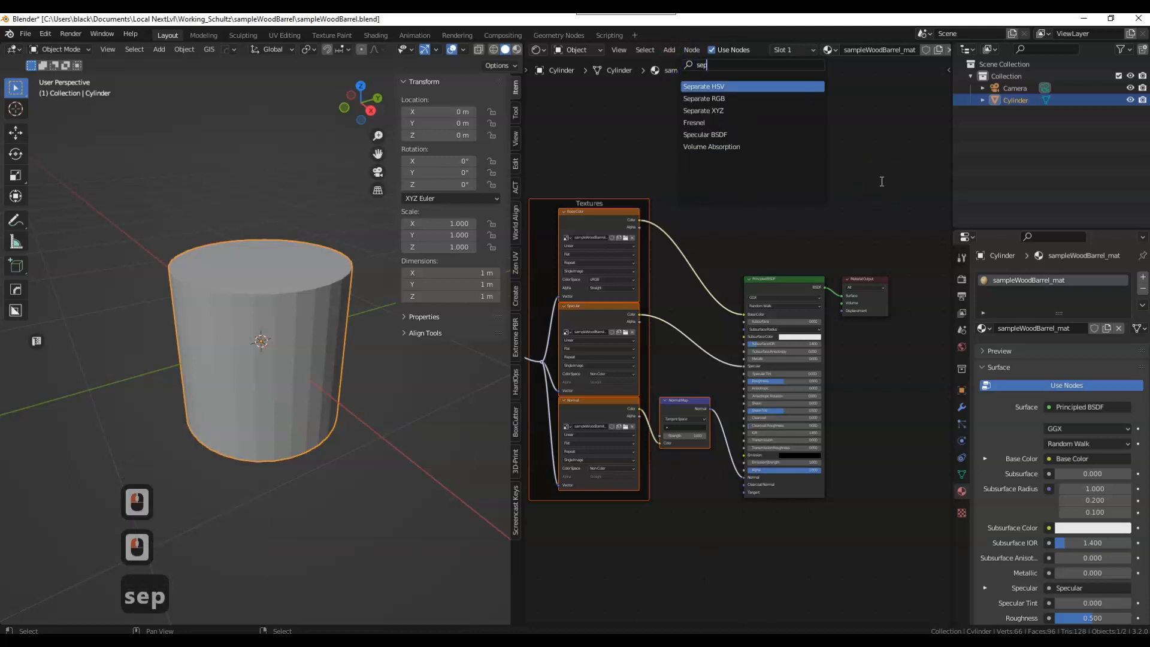
{"action": "left_click", "coordinate": [703, 87]}
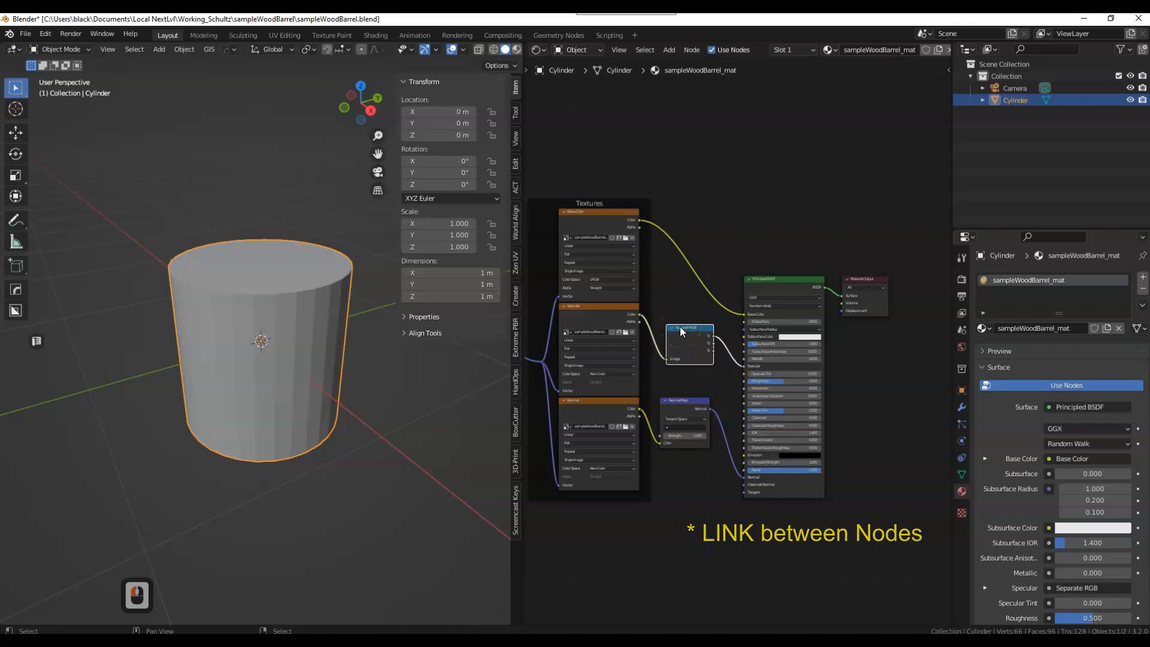
- Set both the Name and Label of the Separate RGB node to Glossmap
{"action": "key", "text": "n"}
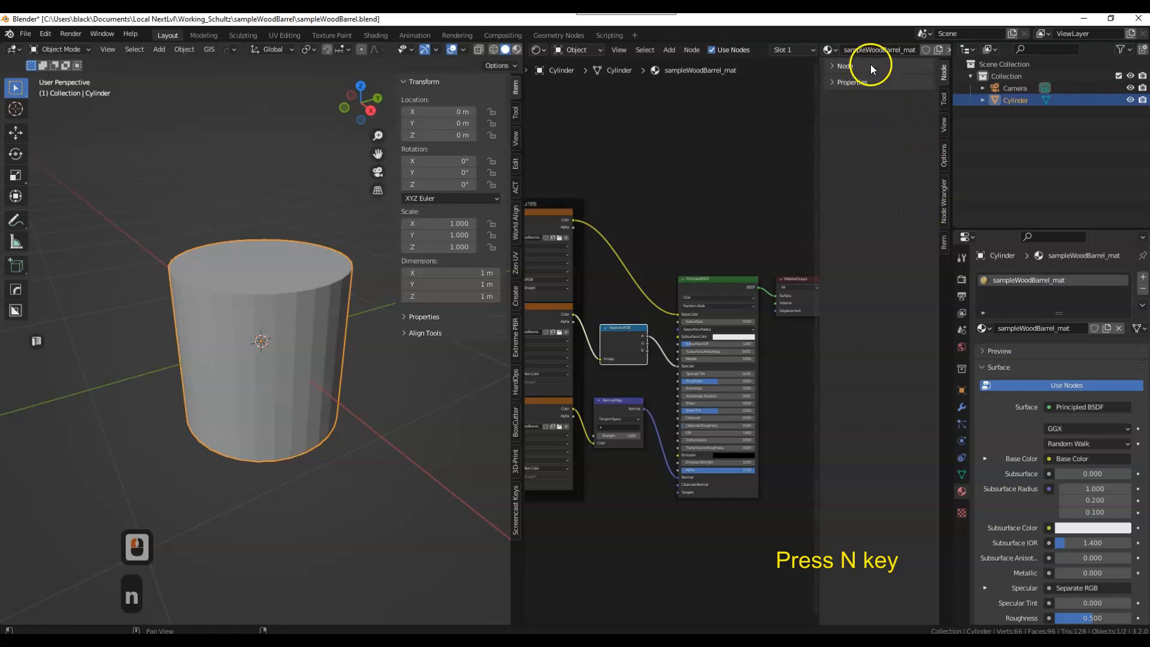
{"action": "key", "text": "n"}
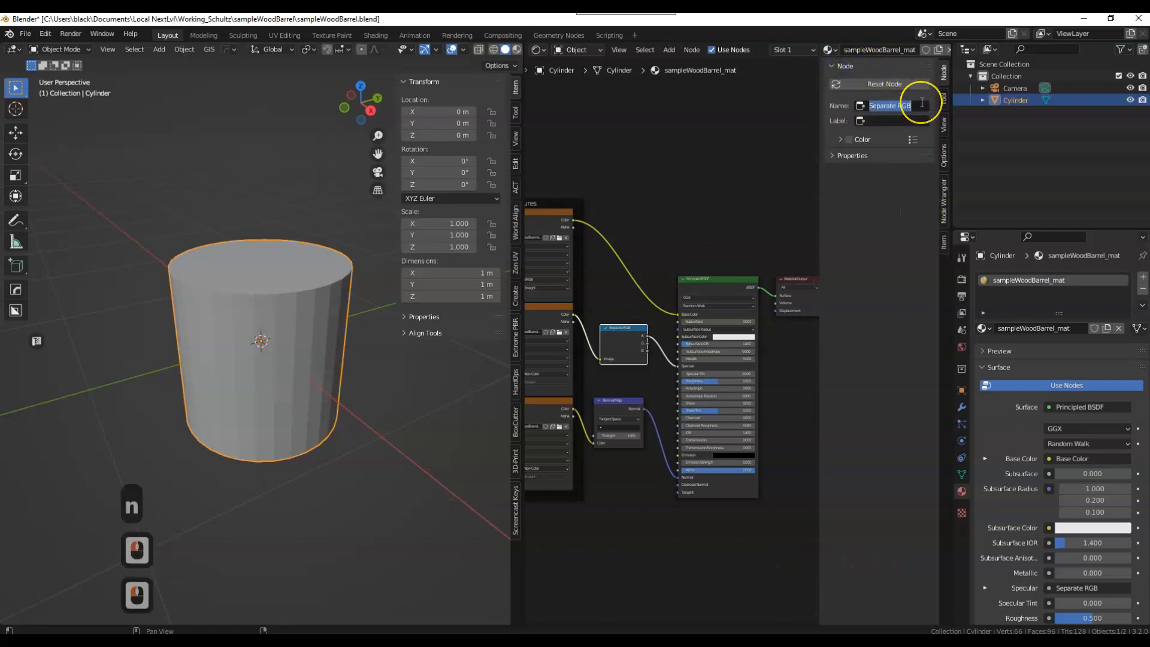
{"action": "type", "text": "Glossm"}
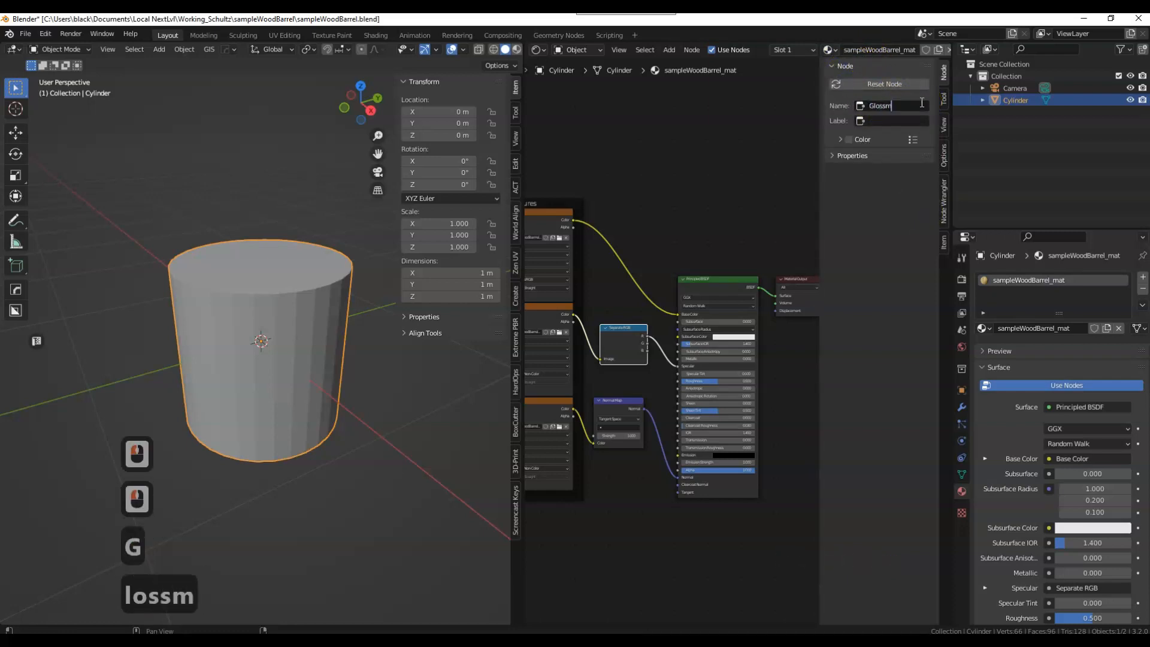
{"action": "type", "text": "ap"}
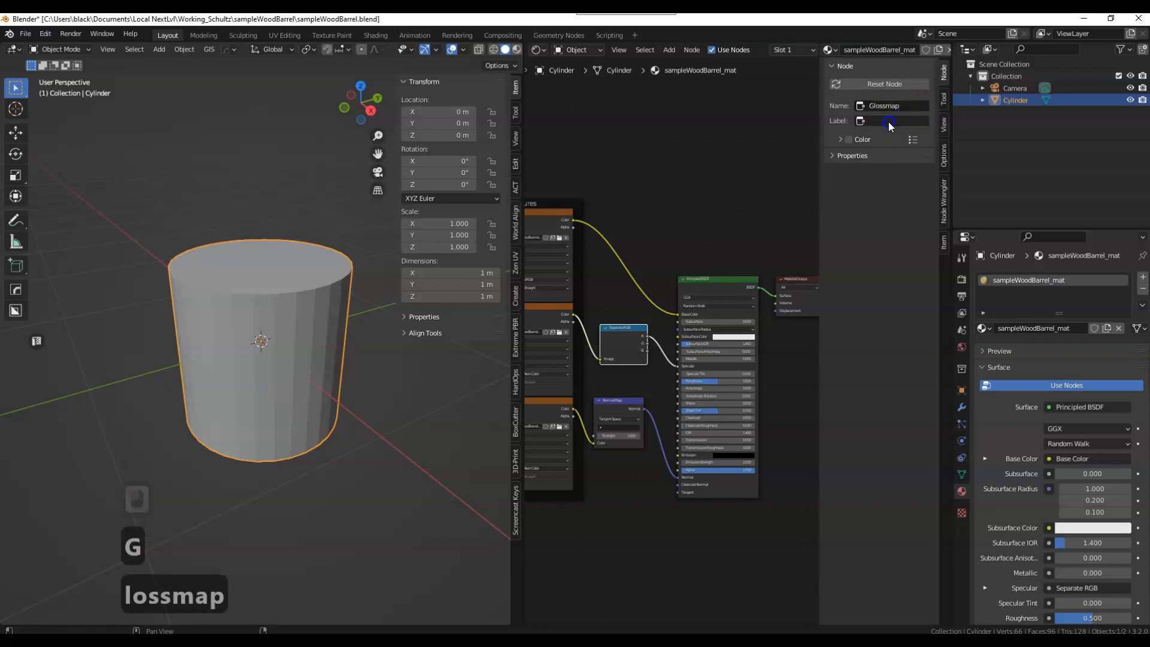
{"action": "left_click", "coordinate": [896, 120]}
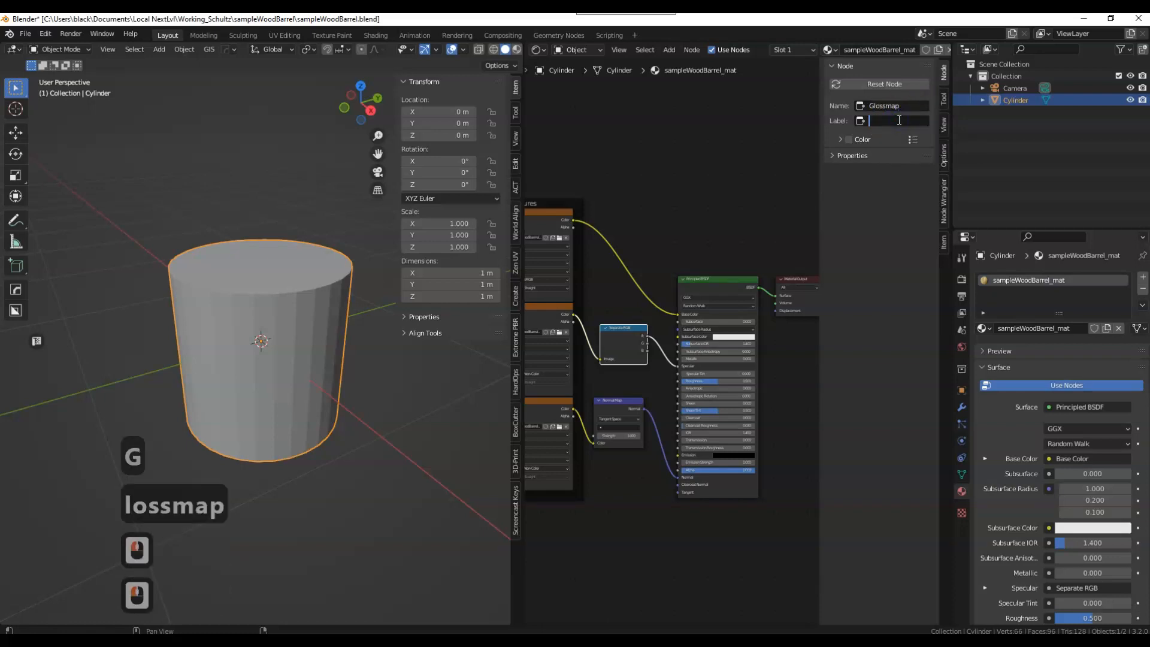
{"action": "type", "text": "Glossmap"}
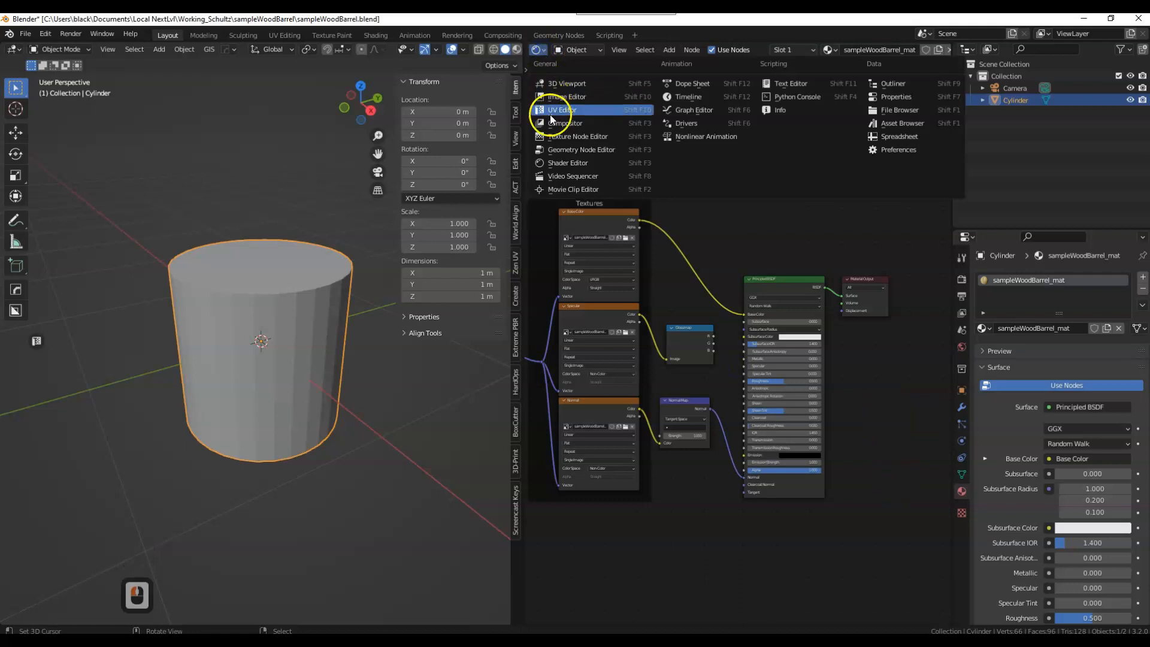
- Switch the right editor to the UV Editor, preview textures, and enter Edit Mode
{"action": "left_click", "coordinate": [562, 109]}
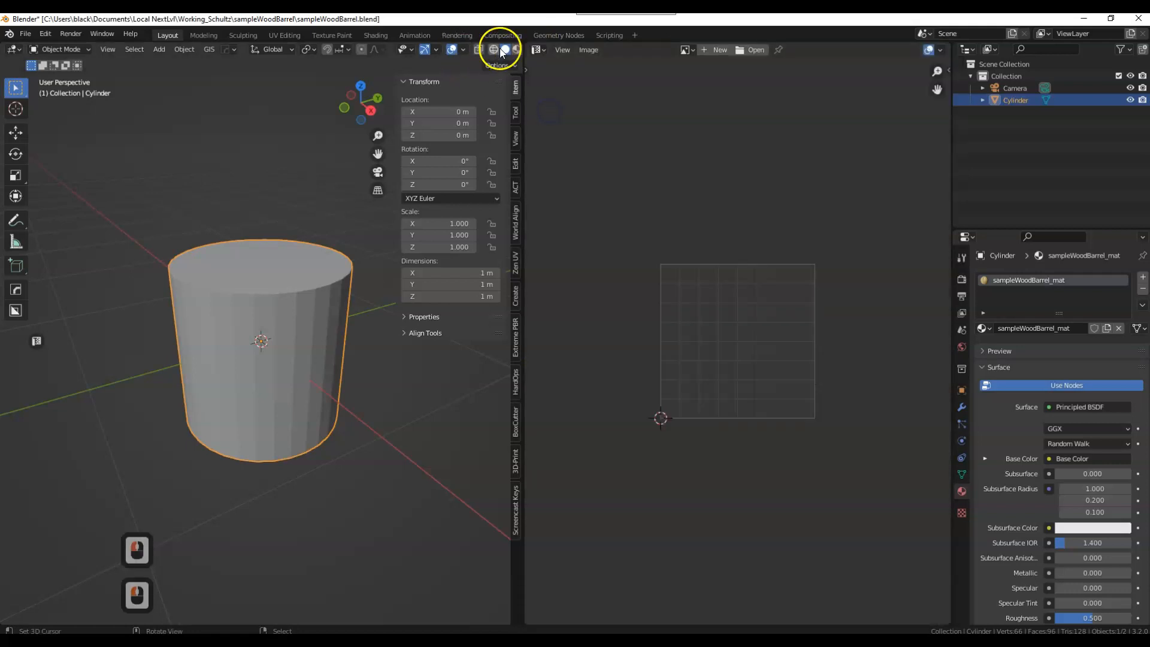
{"action": "left_click", "coordinate": [504, 50]}
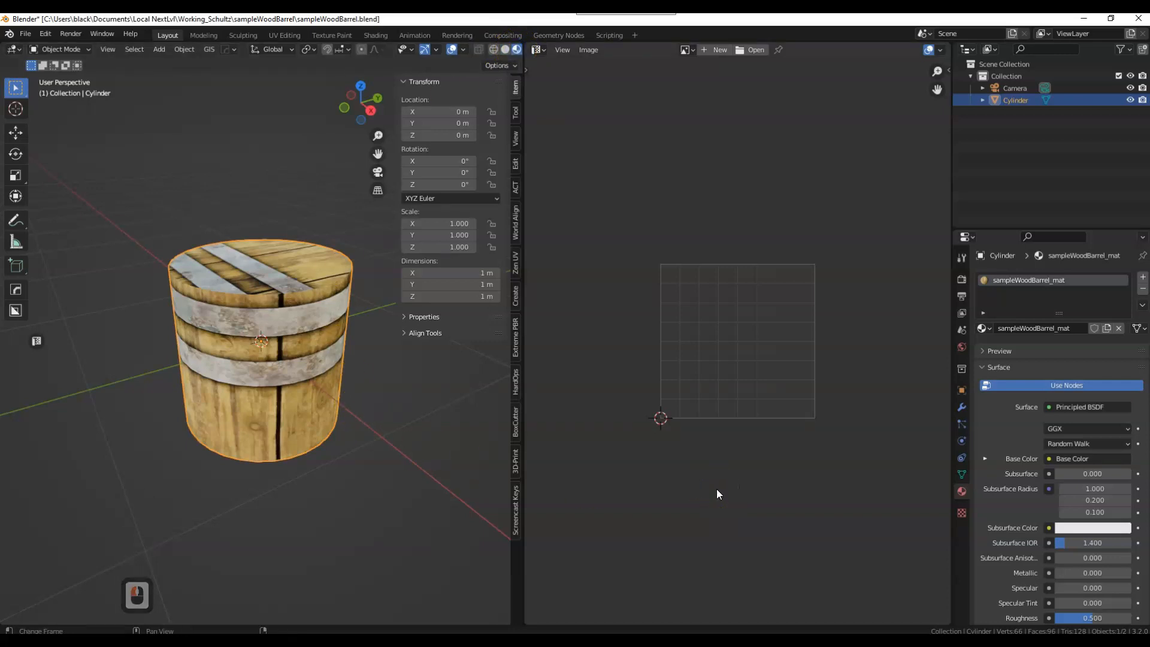
{"action": "key", "text": "Tab"}
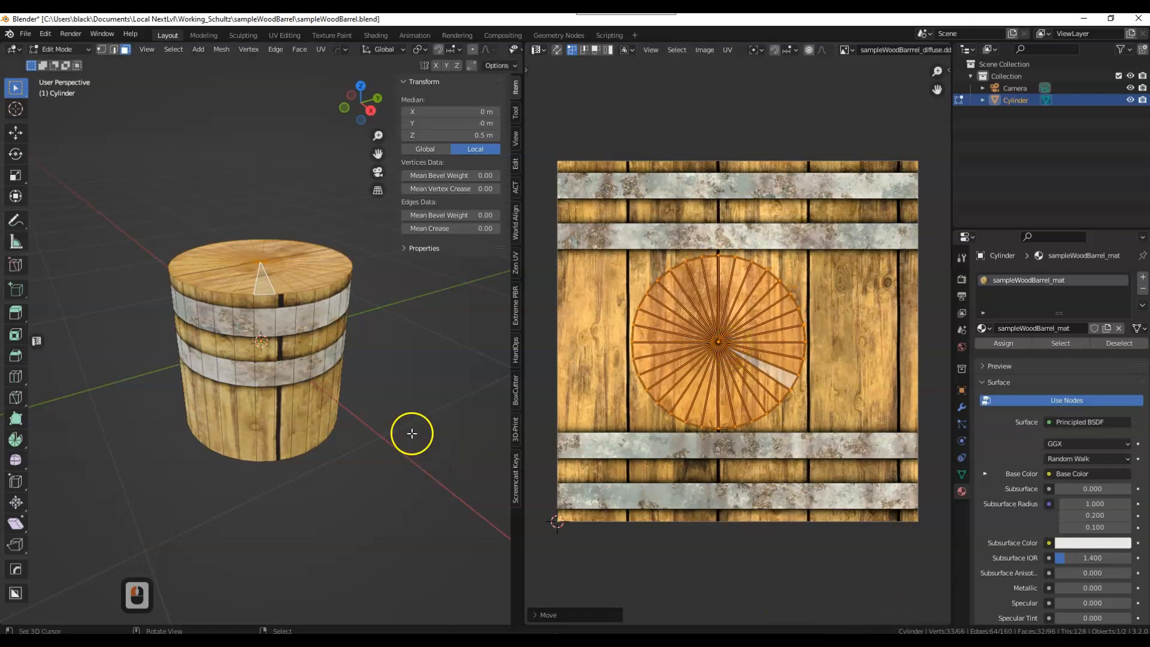
- Fit the barrel's side UVs to the wood texture, deselect all, and exit Edit Mode
{"action": "key", "text": "alt"}
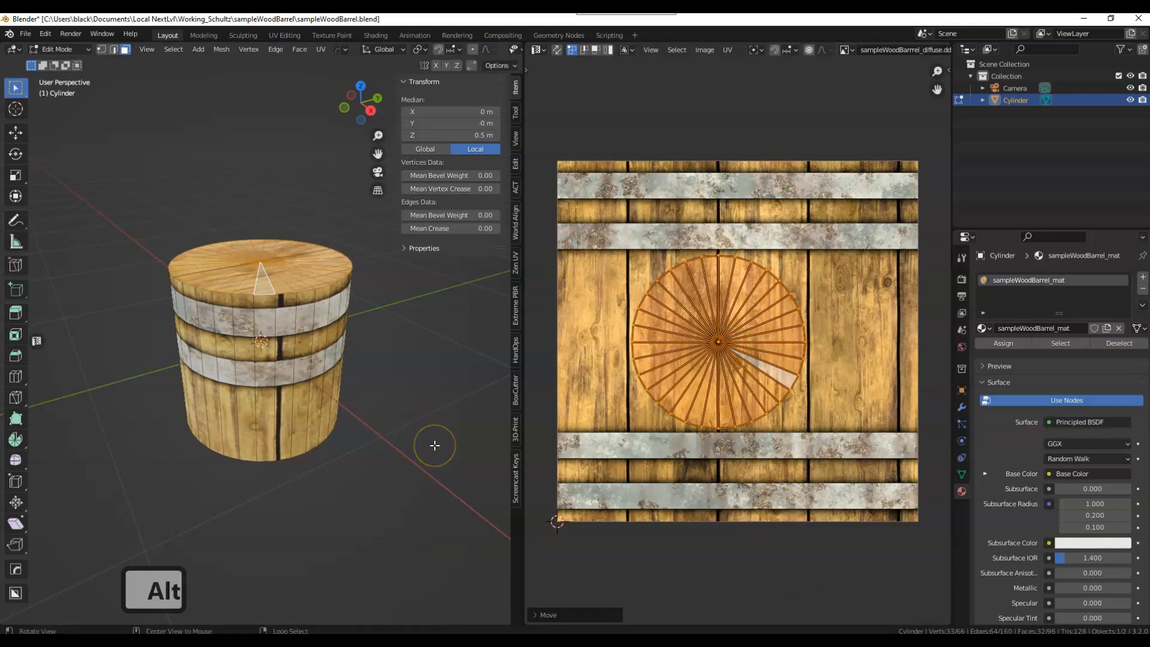
{"action": "key", "text": "alt+a"}
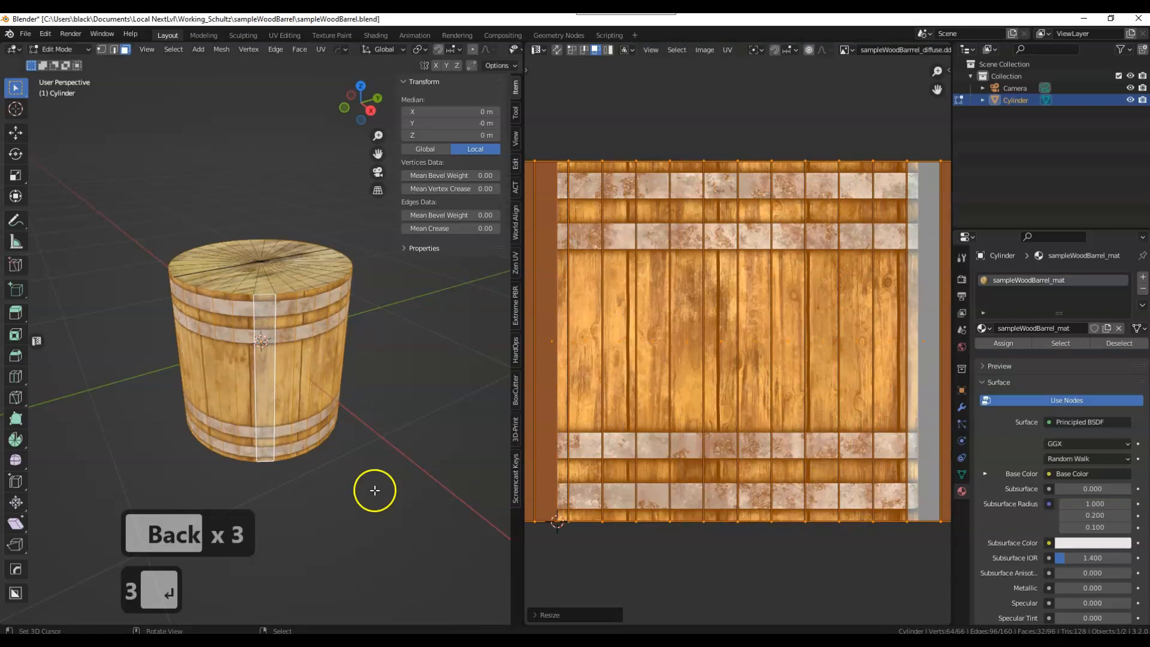
{"action": "mouse_move", "coordinate": [353, 445]}
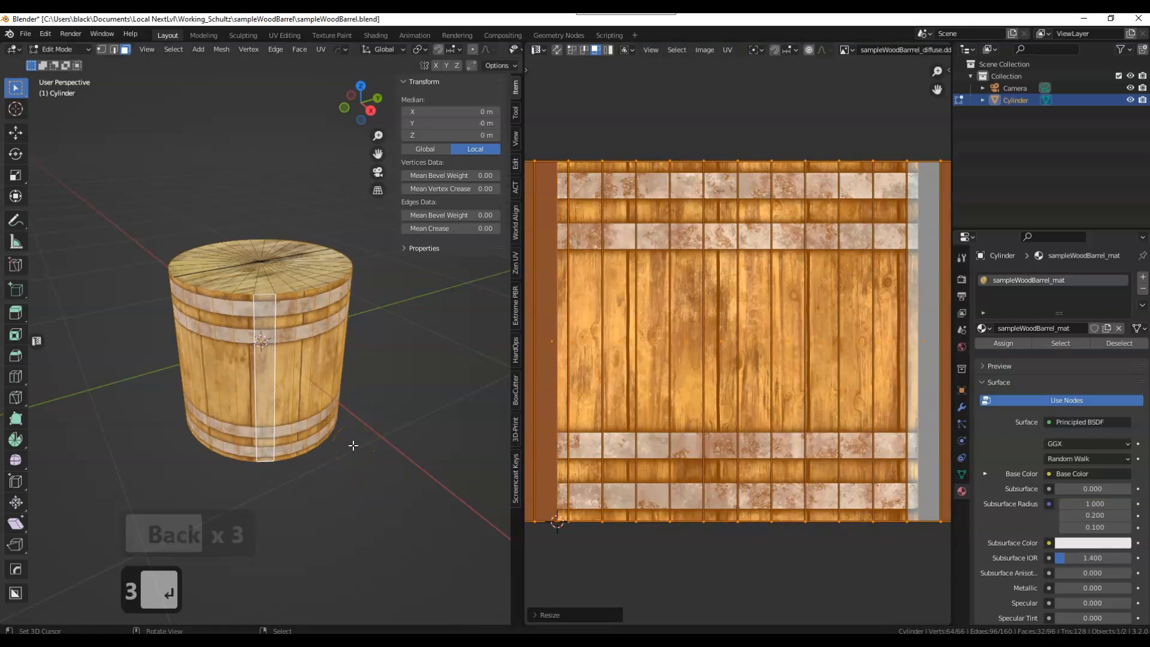
{"action": "key", "text": "alt+a"}
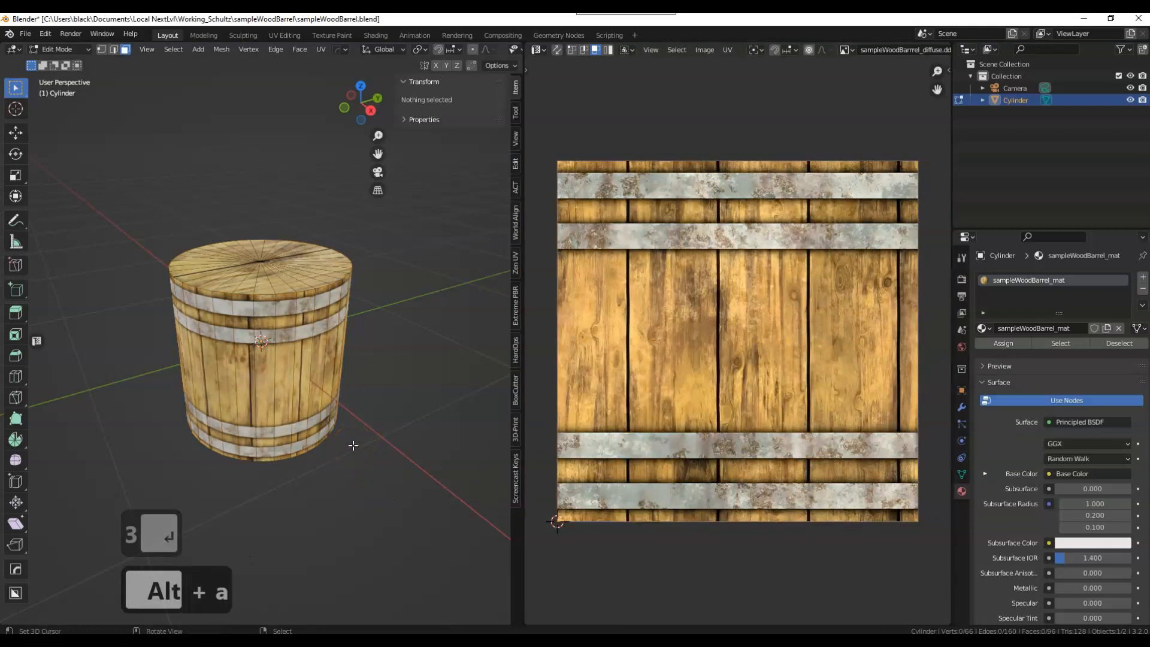
{"action": "key", "text": "Tab"}
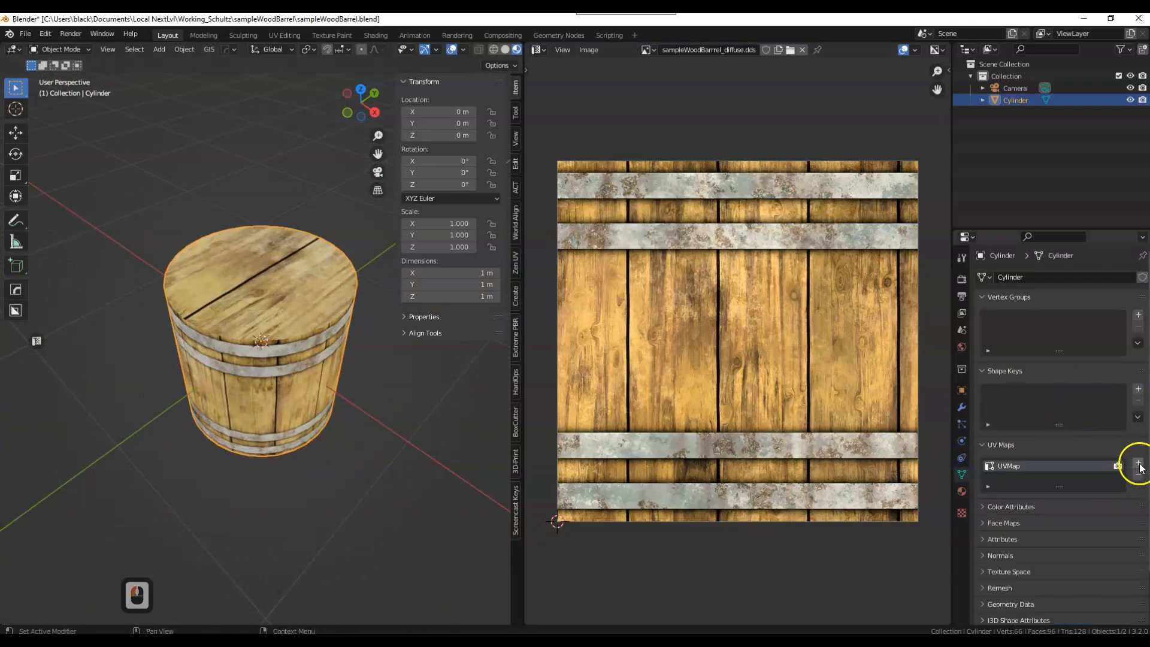
- Add a second UV map and set the barrel's i3D Clip Distance to 50
{"action": "left_click", "coordinate": [1140, 466]}
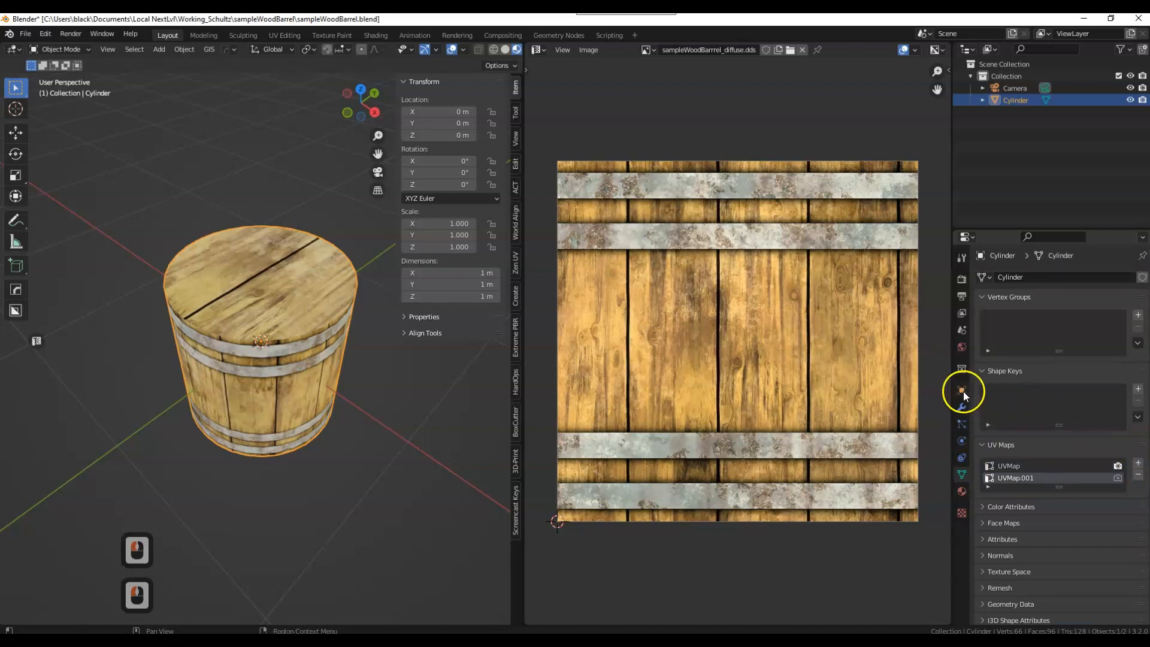
{"action": "left_click", "coordinate": [962, 389]}
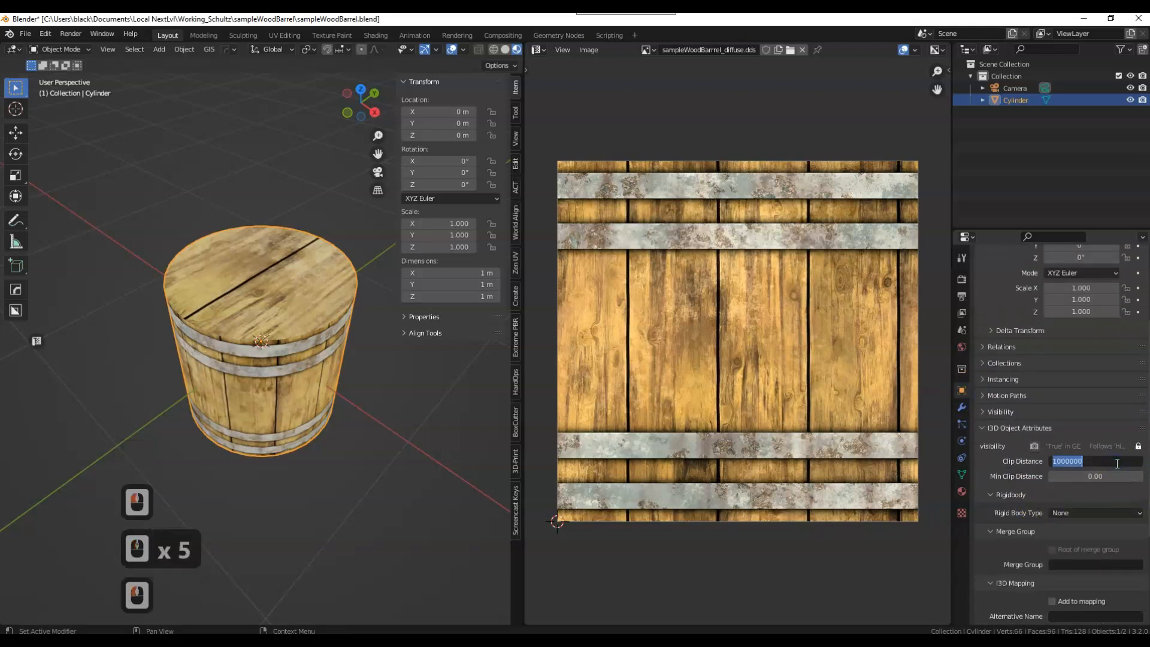
{"action": "type", "text": "20"}
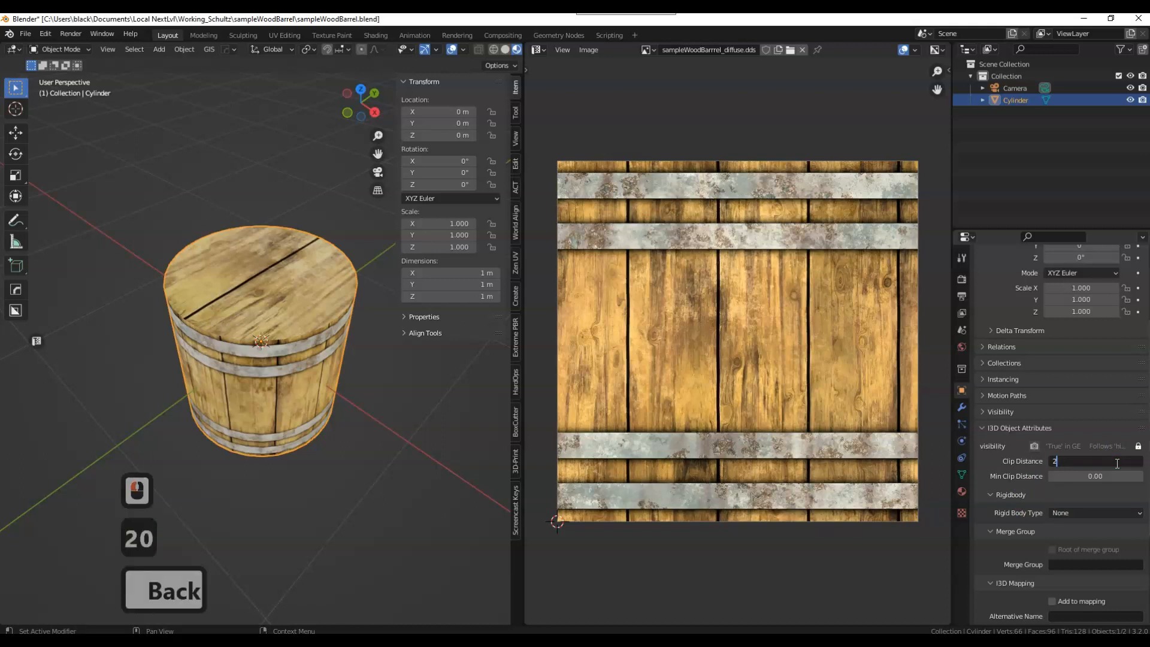
{"action": "type", "text": "50"}
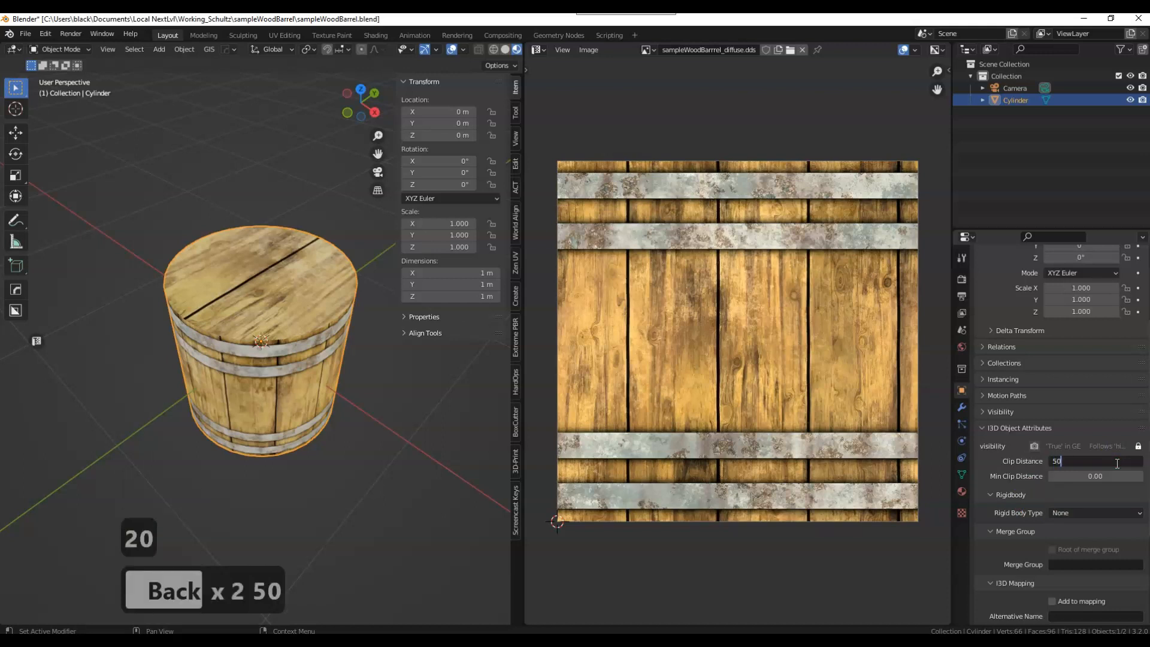
{"action": "key", "text": "Return"}
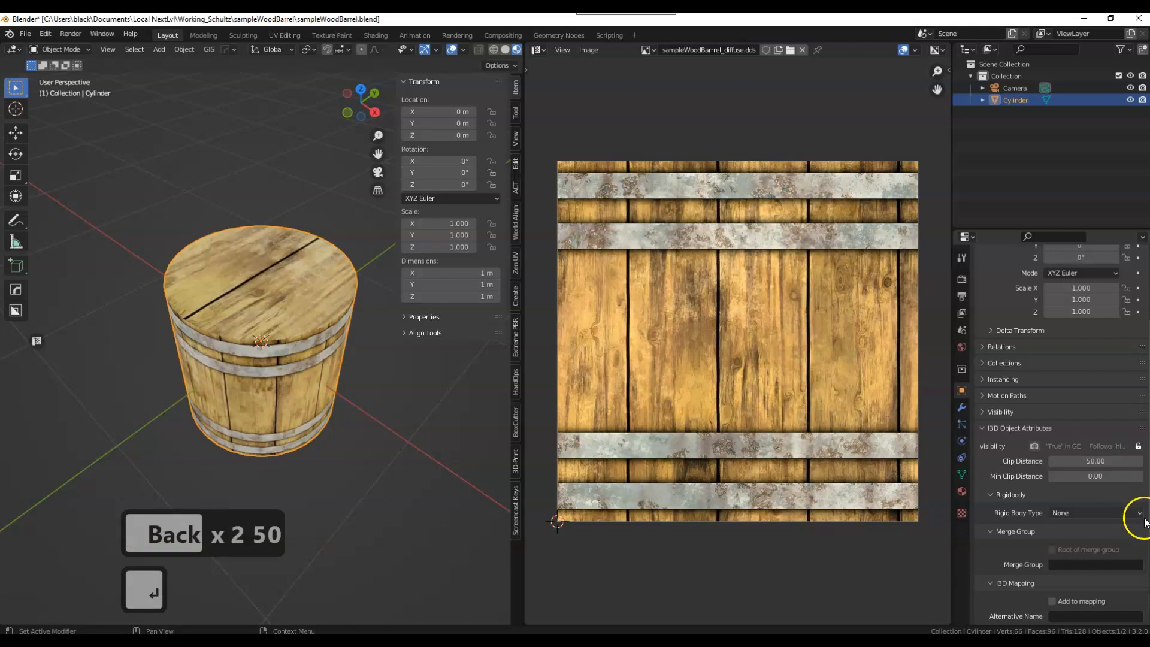
{"action": "left_click", "coordinate": [1092, 513]}
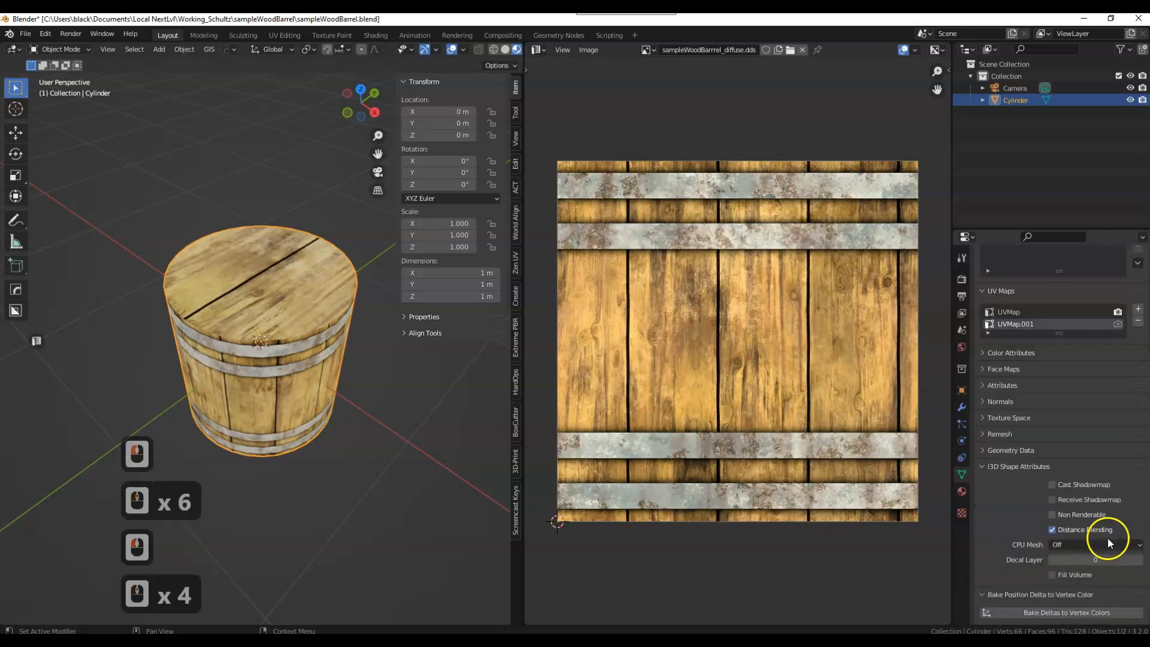
- Enable Cast Shadowmap and Receive Shadowmap in the barrel's I3D Shape Attributes
{"action": "left_click", "coordinate": [1052, 484]}
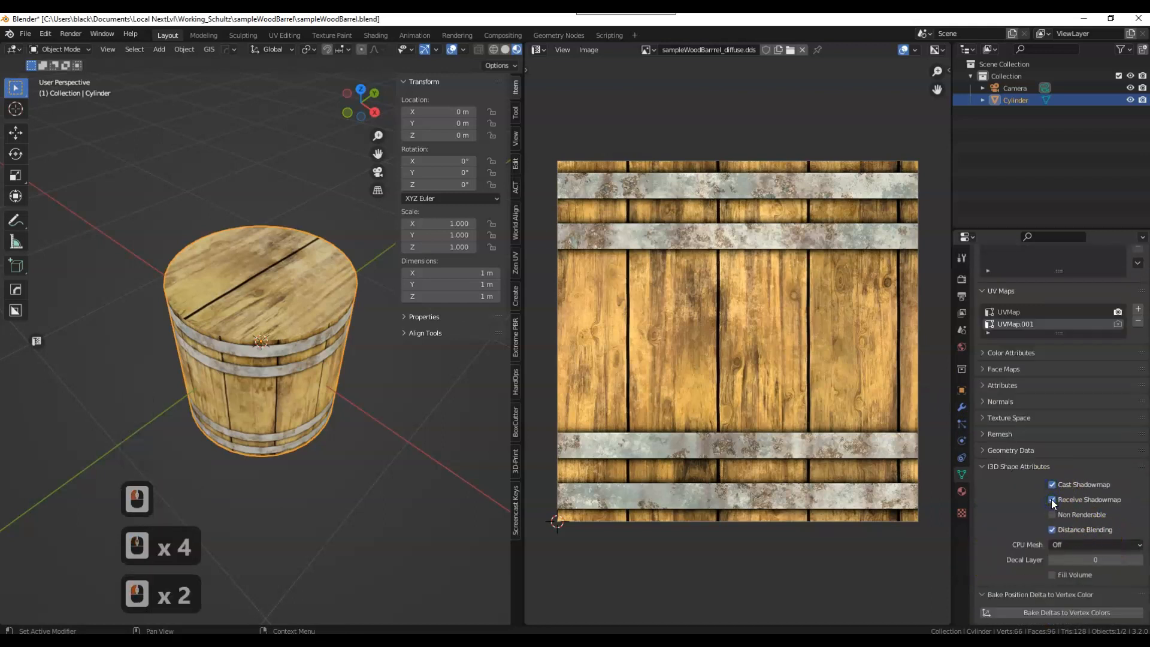
{"action": "left_click", "coordinate": [1052, 500]}
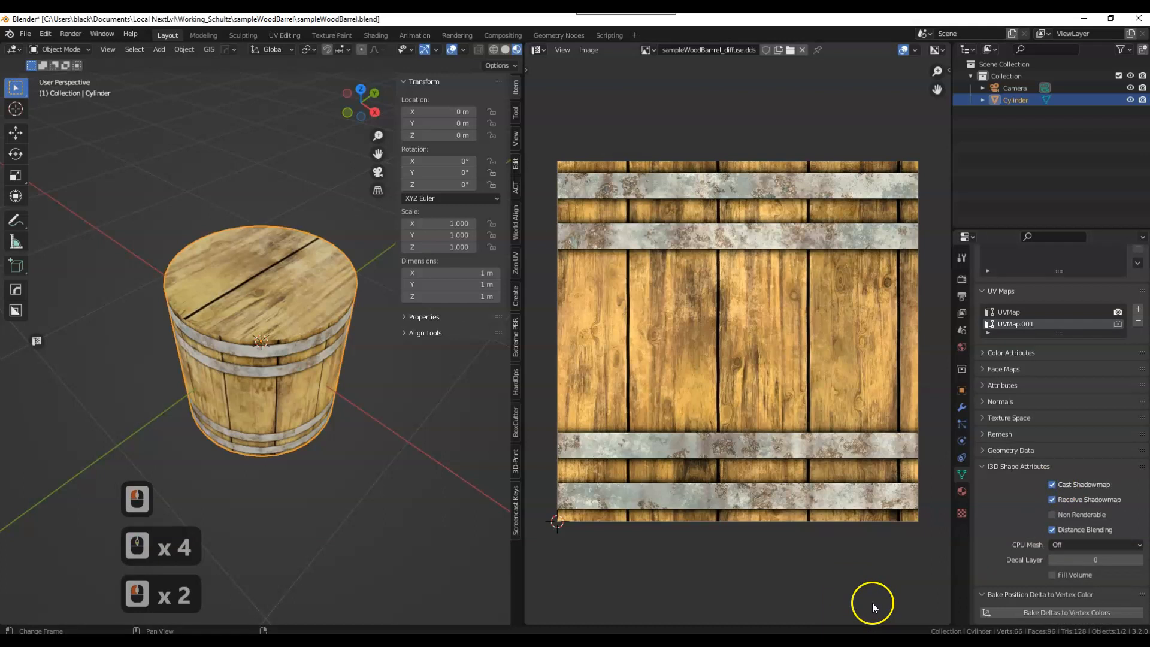
{"action": "left_click", "coordinate": [25, 33]}
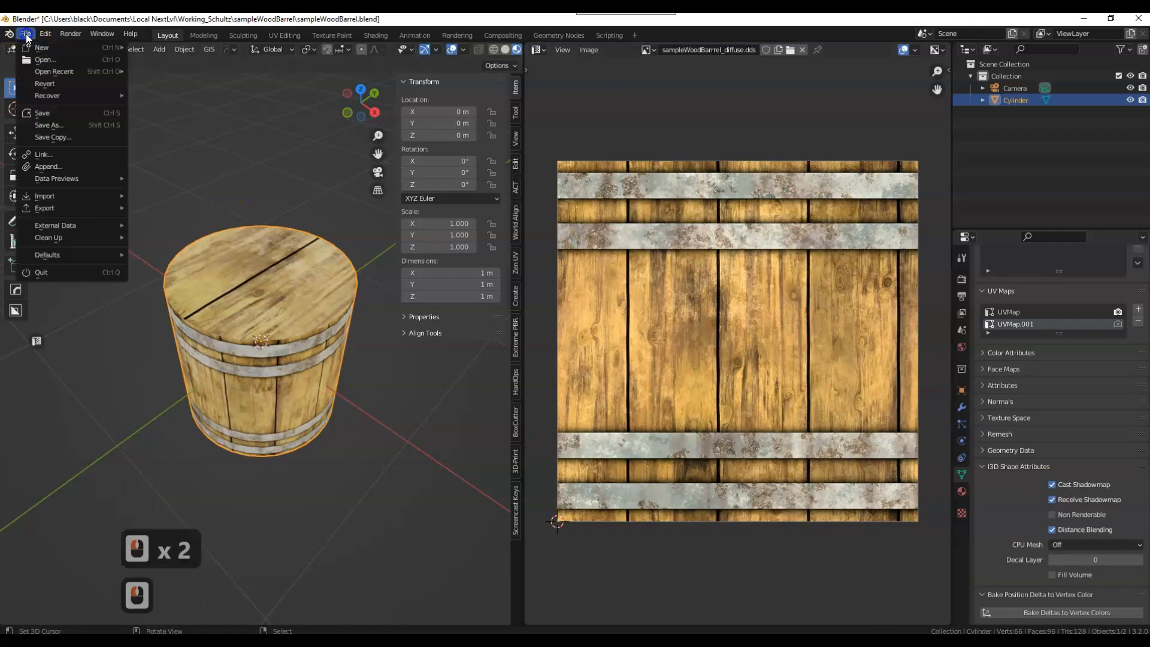
- Export the barrel as sampleWoodBarrel.i3d with Camera and Light types excluded
{"action": "left_click", "coordinate": [44, 208]}
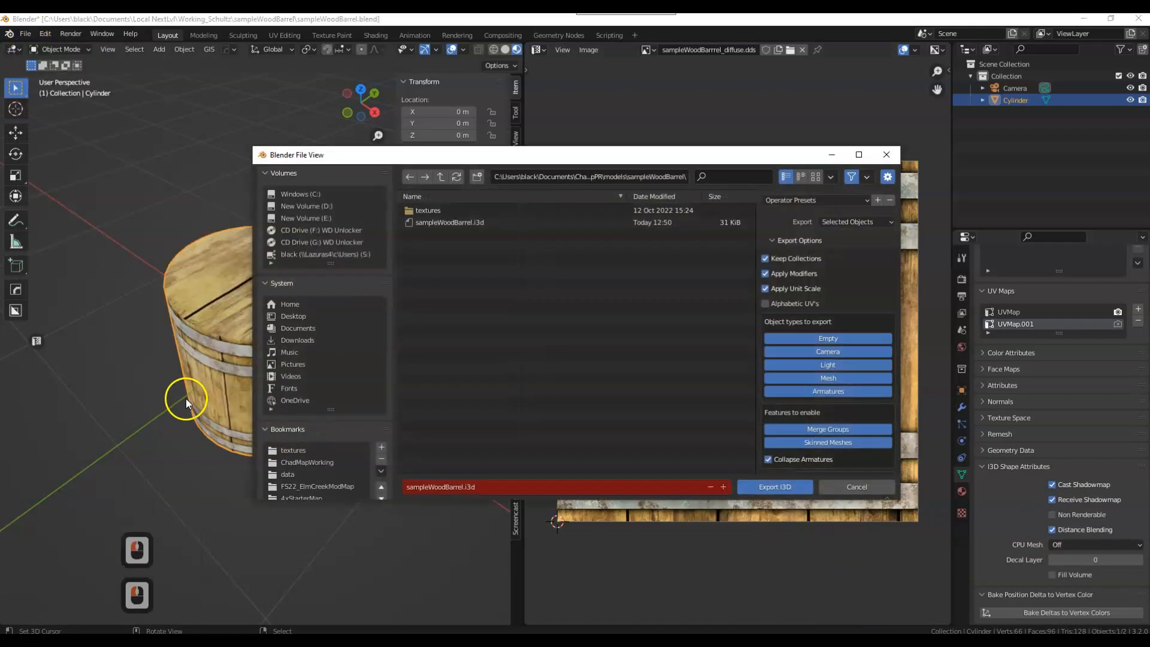
{"action": "left_click", "coordinate": [827, 352]}
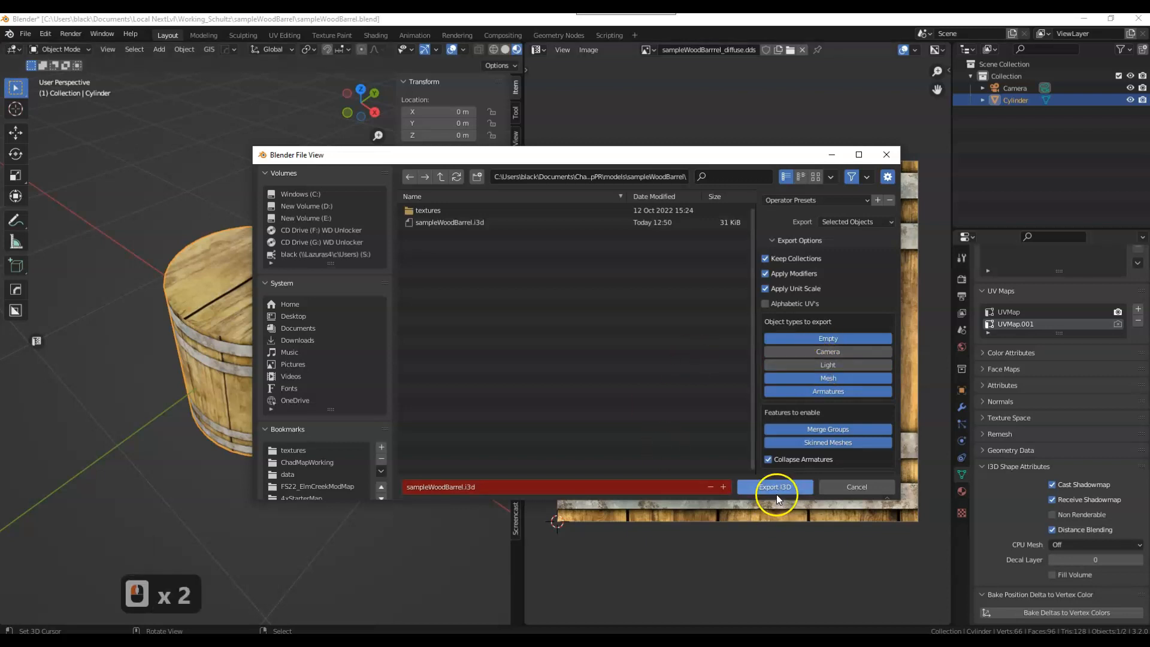
{"action": "mouse_move", "coordinate": [774, 486]}
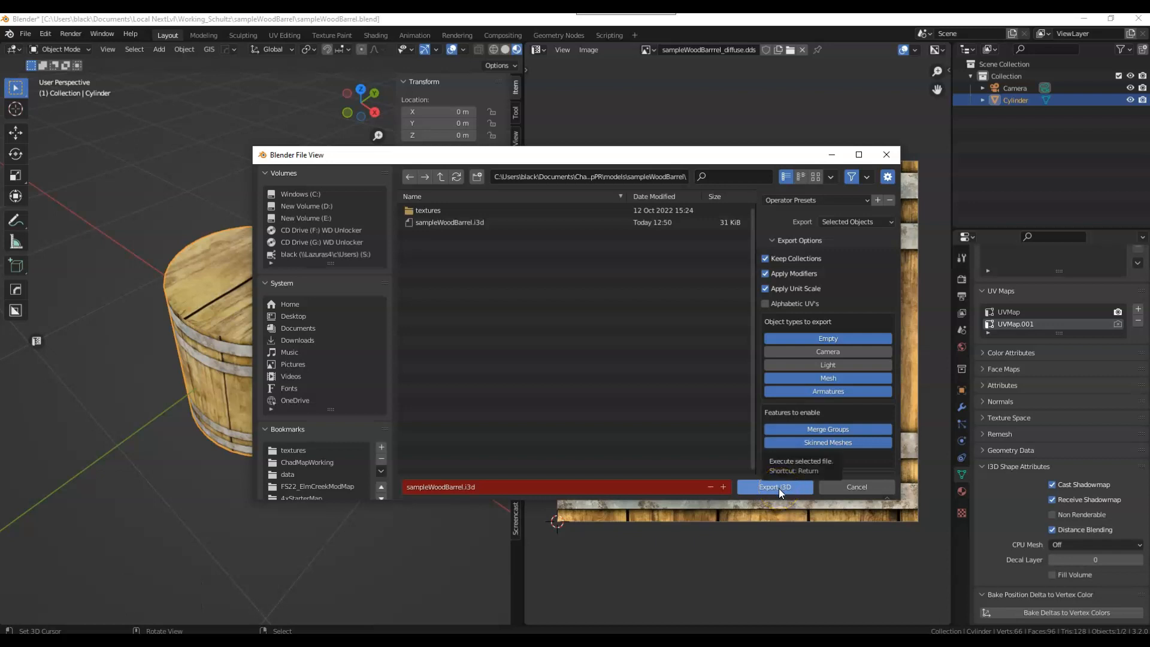
{"action": "left_click", "coordinate": [774, 487]}
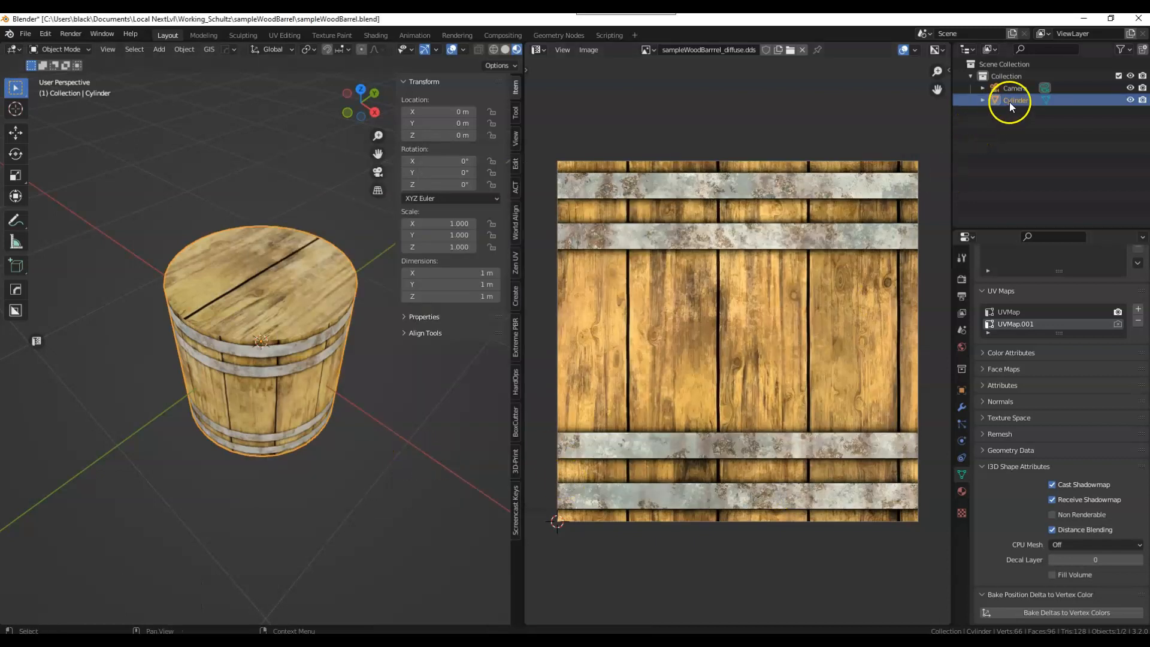